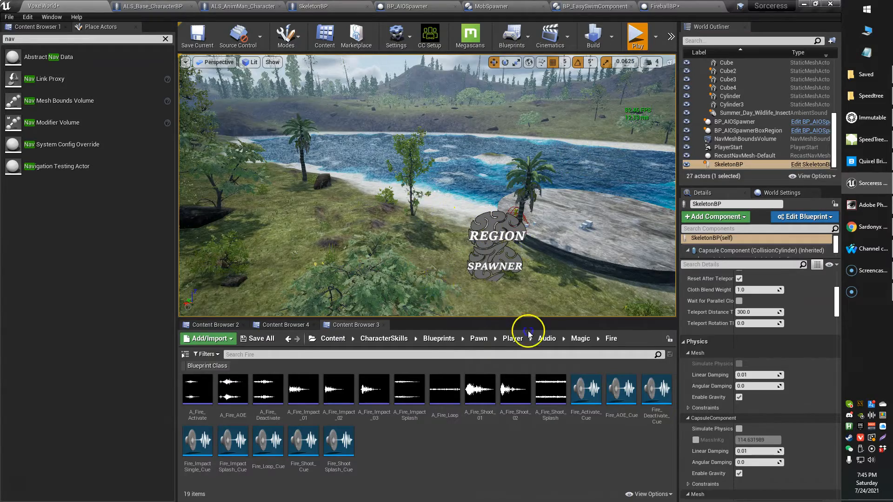
Step: Run a play session in the level to test the beam spell
click(636, 35)
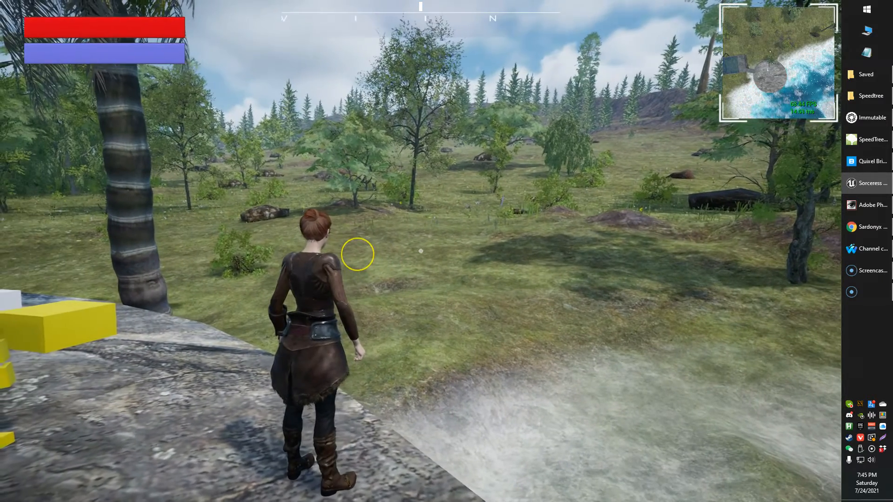
click(358, 255)
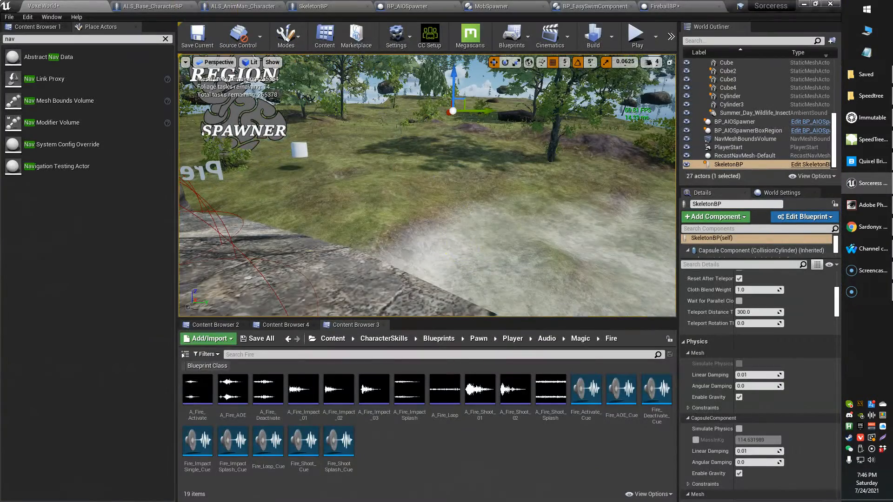
mouse_move(152, 7)
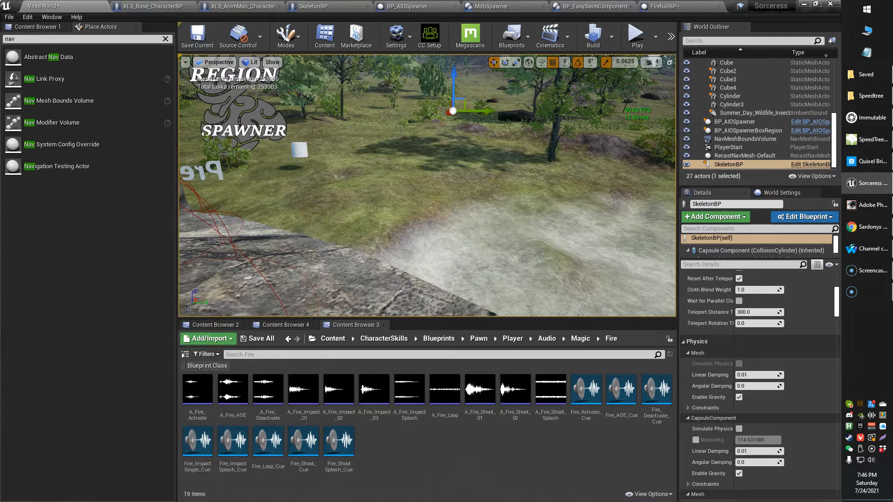
Step: Review the base character's Begin Play logic, then show the AnimMan Beam Spell graph
click(149, 6)
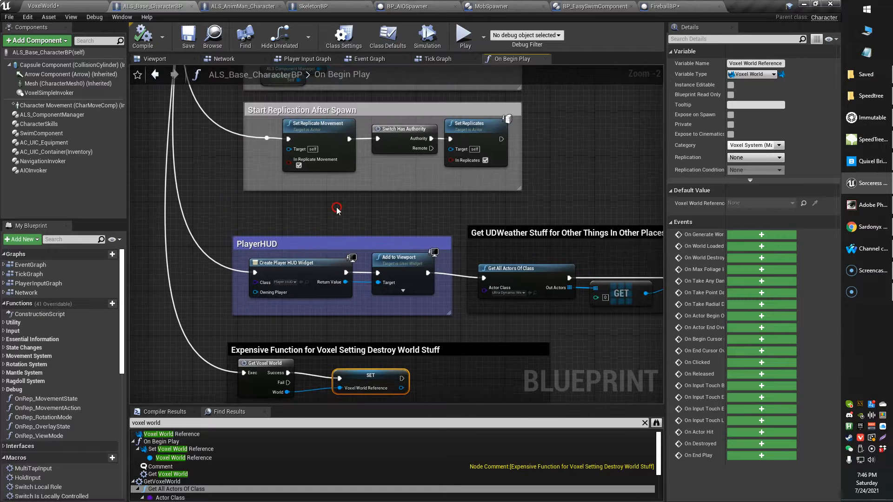
click(245, 6)
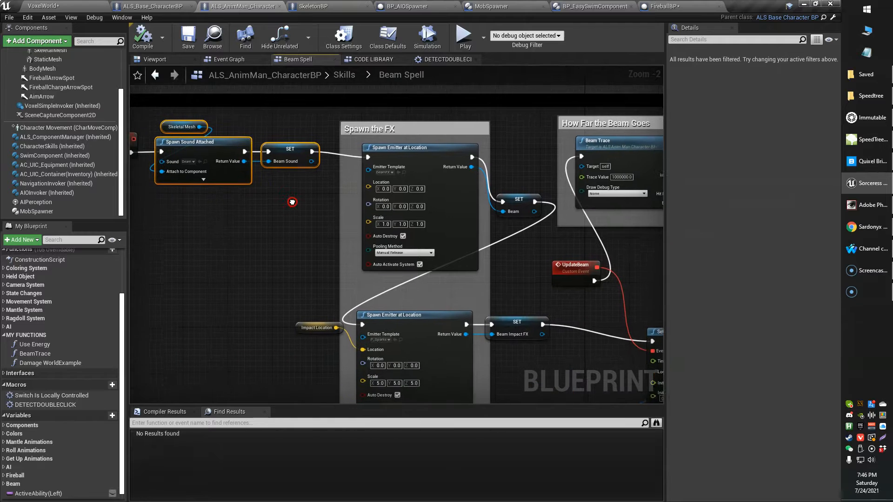
drag(292, 201, 283, 194)
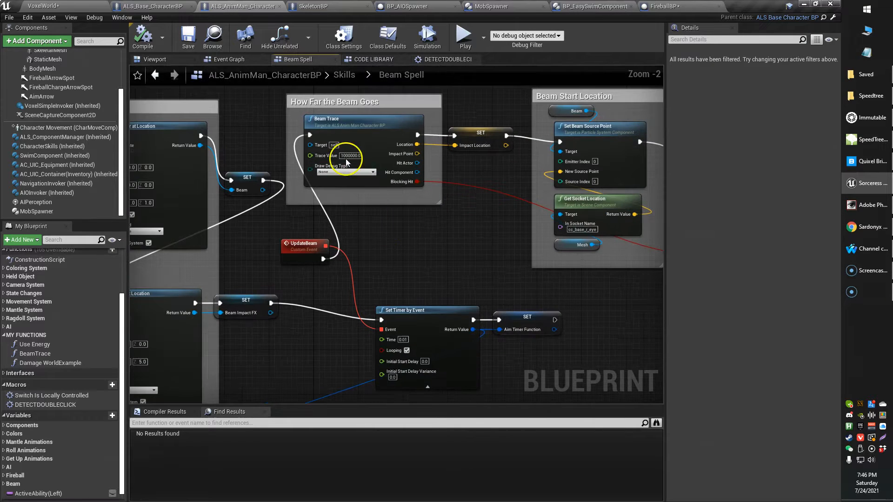
click(351, 156)
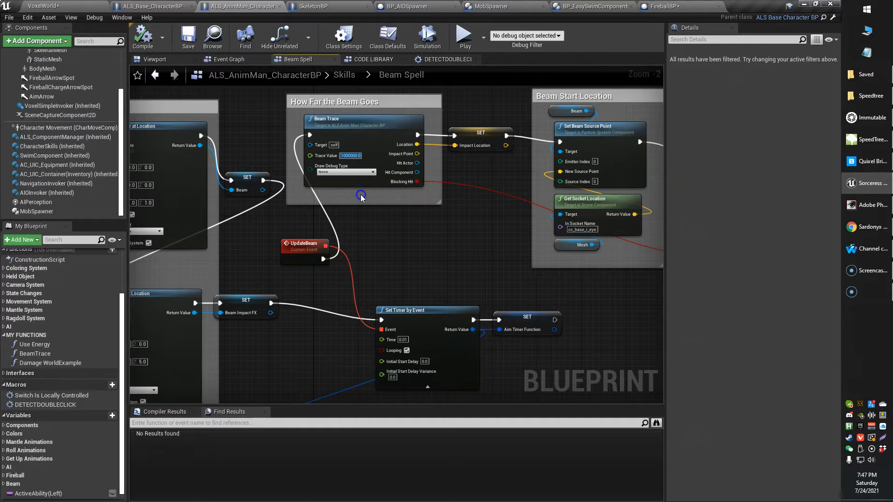
mouse_move(413, 213)
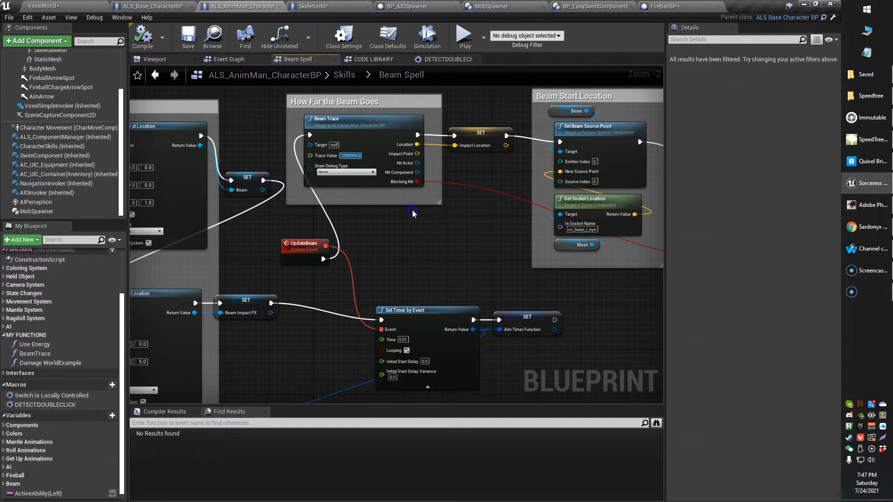
drag(413, 214, 422, 228)
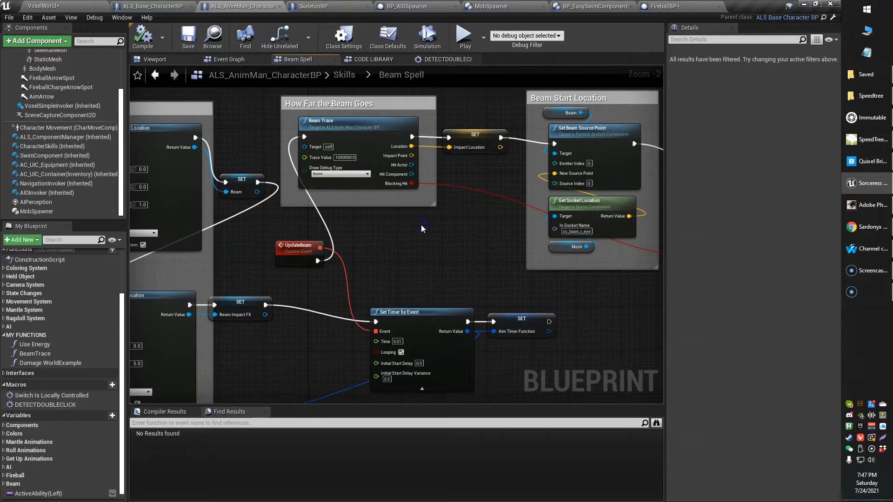
mouse_move(367, 183)
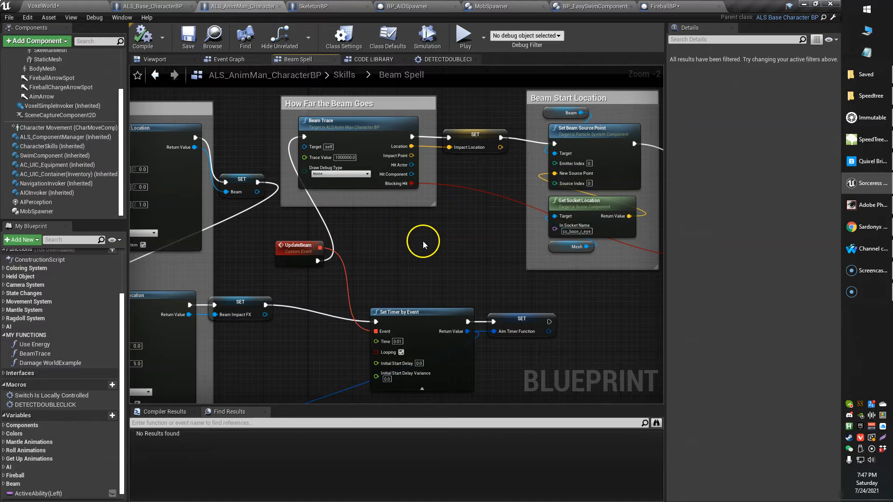
mouse_move(404, 263)
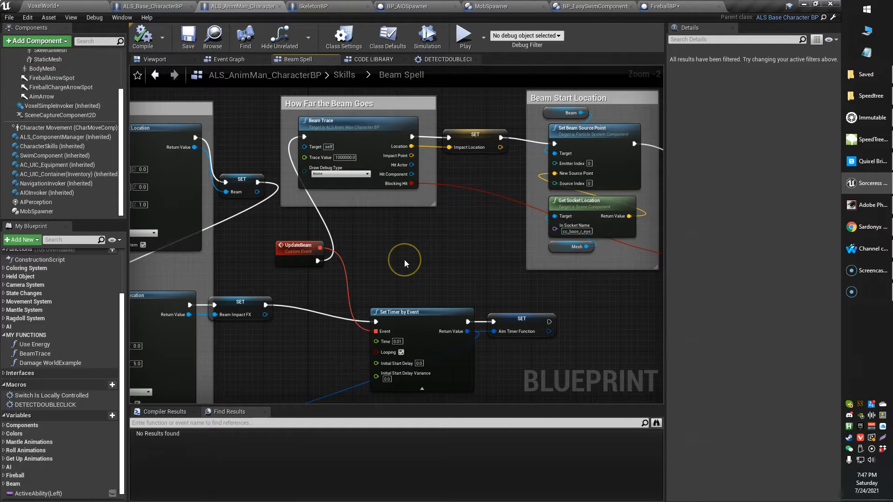
drag(405, 263, 379, 299)
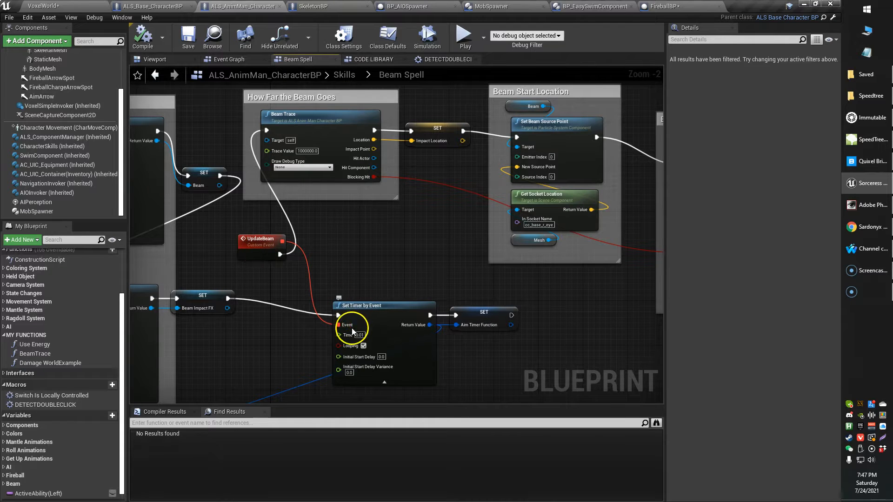
Step: Select the UpdateBeam event and the Beam Trace function call in the Beam Spell graph
click(357, 335)
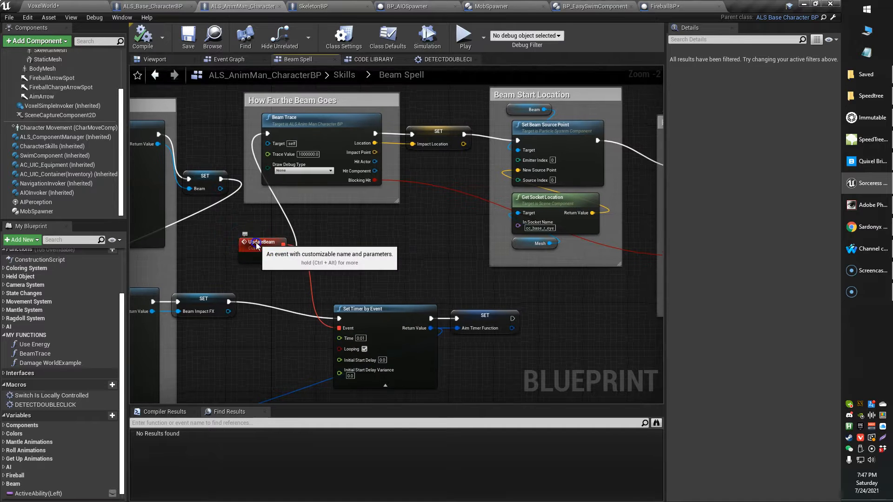
click(262, 242)
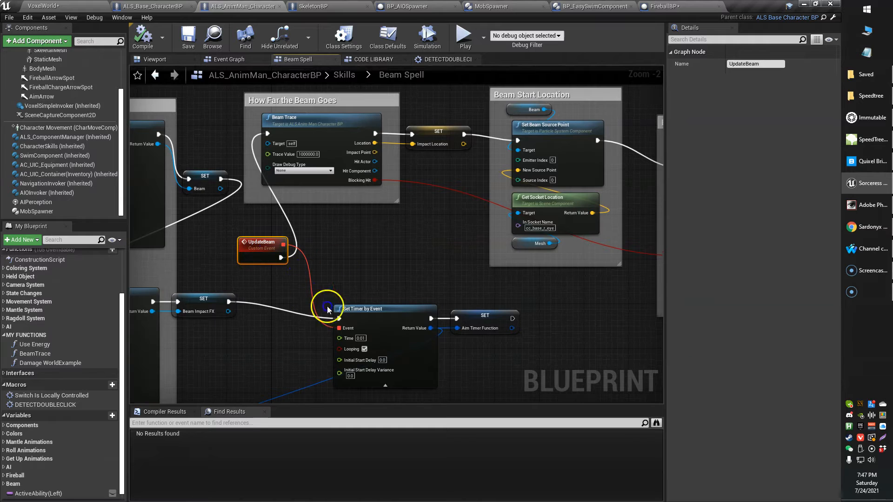
mouse_move(476, 318)
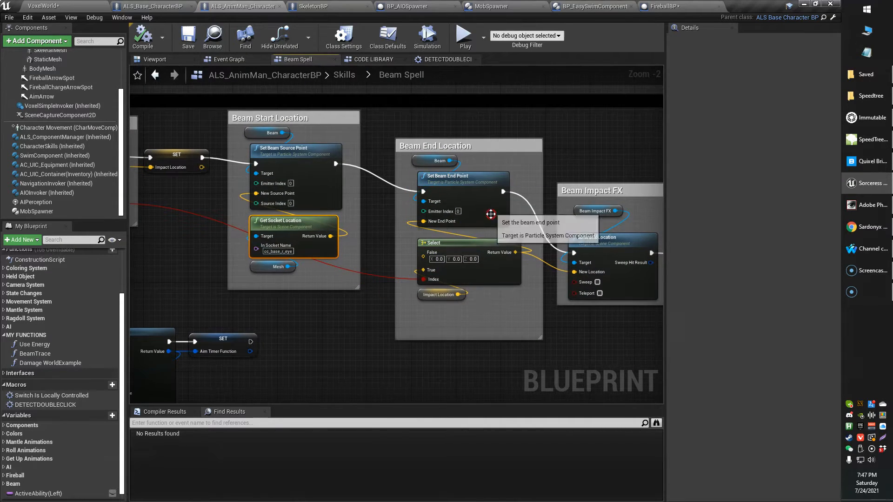
scroll(down, 3)
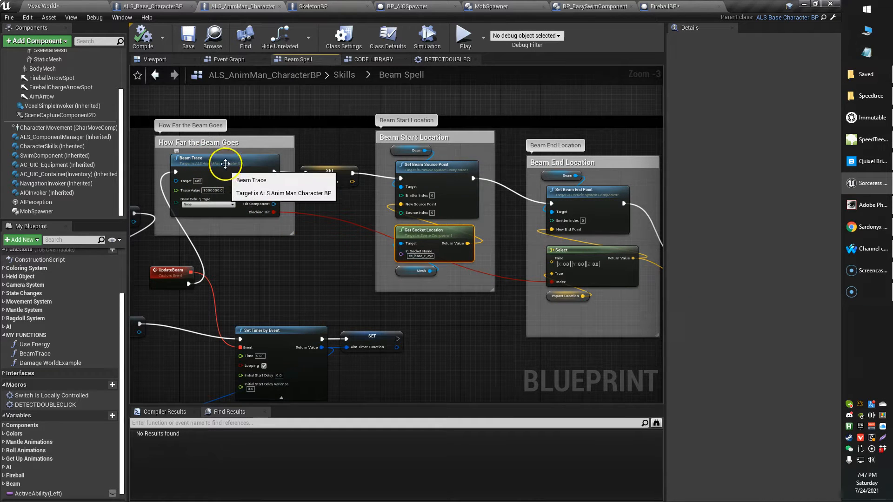
click(196, 159)
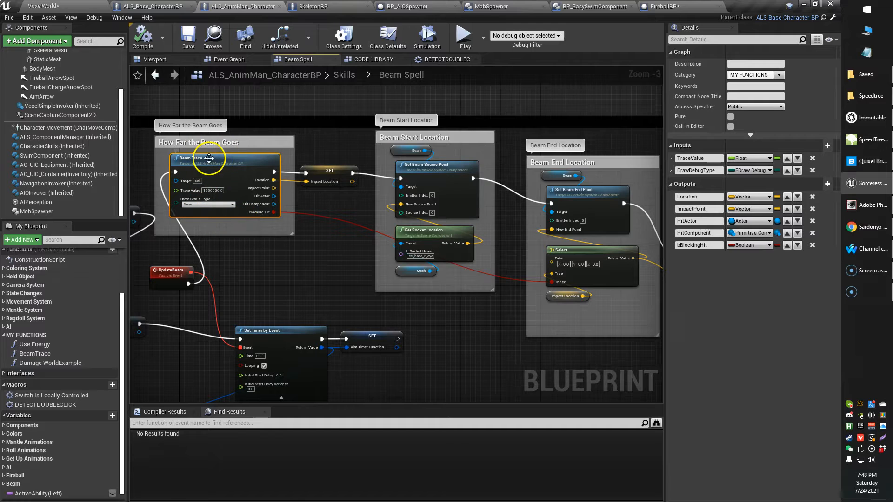
mouse_move(217, 159)
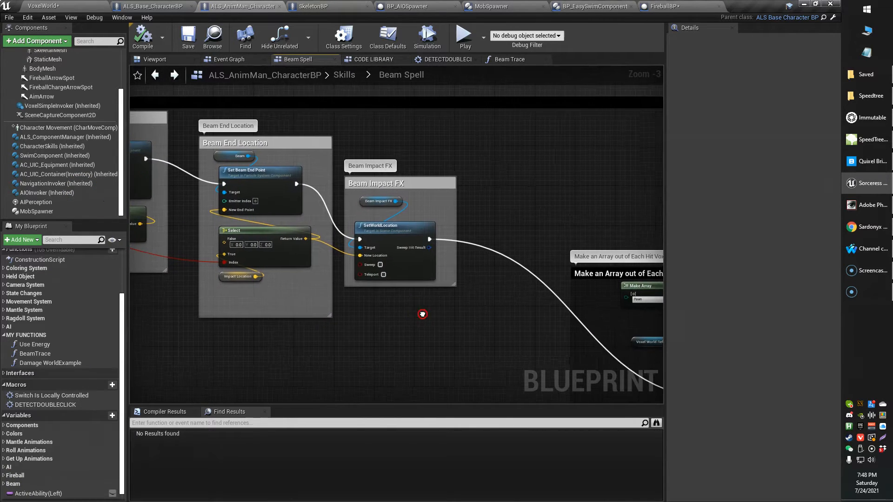
Step: Show the ImpactLocation variable details from the Beam Impact FX section, then view Spawn the FX
drag(423, 313, 397, 291)
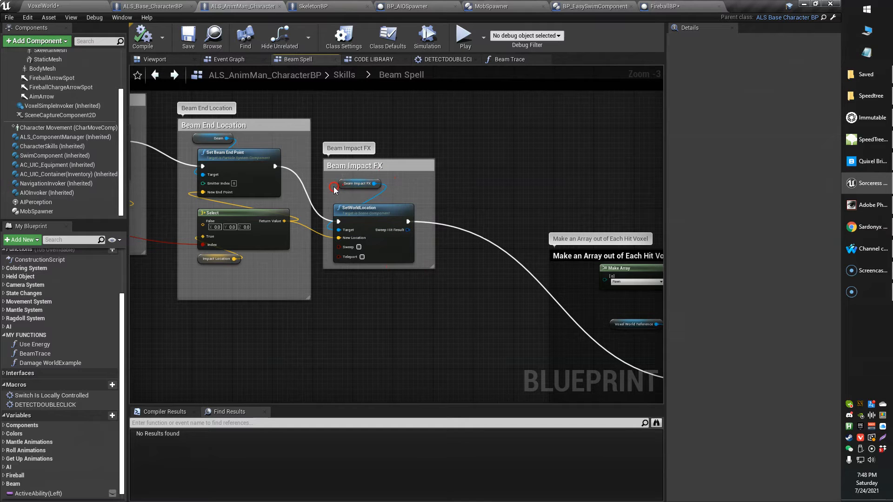
mouse_move(364, 234)
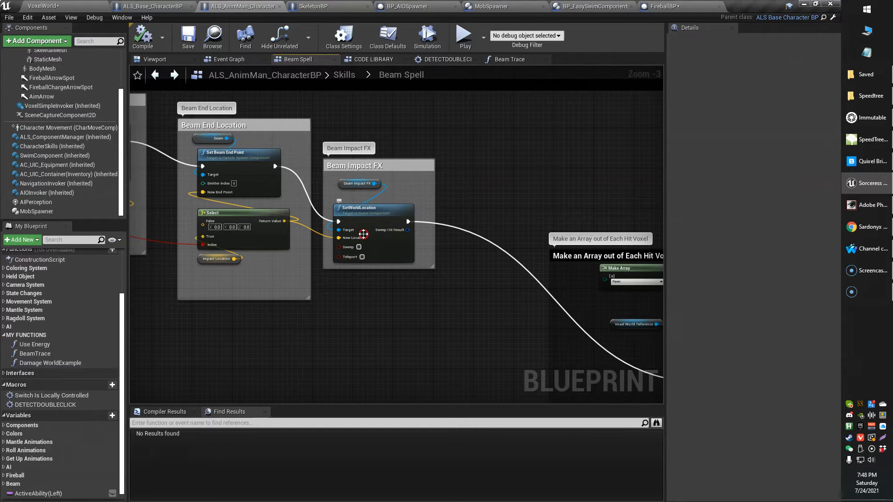
mouse_move(201, 261)
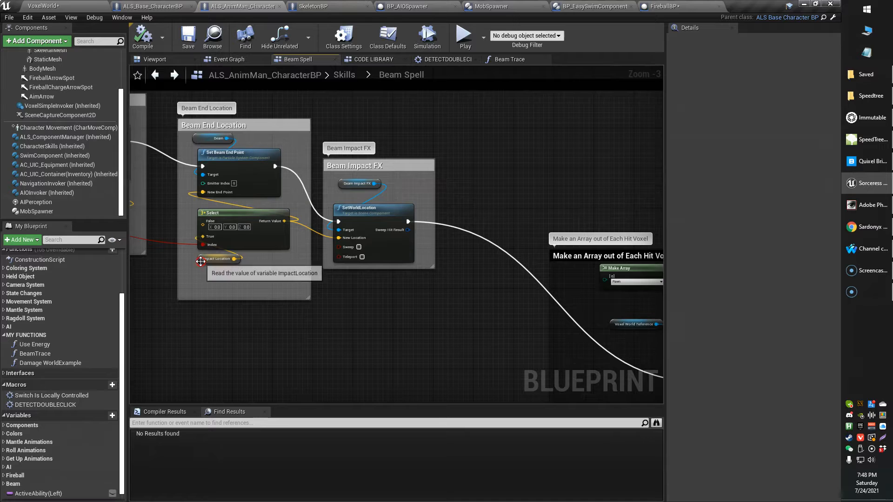
click(203, 260)
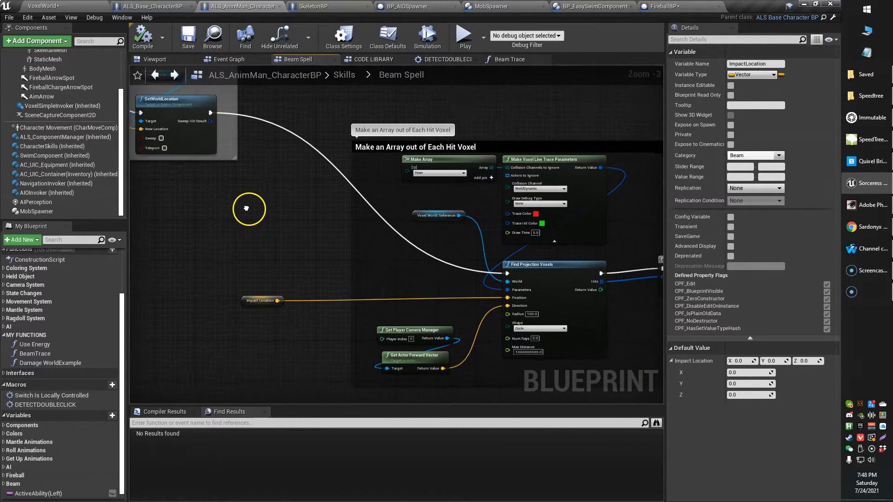
scroll(down, 3)
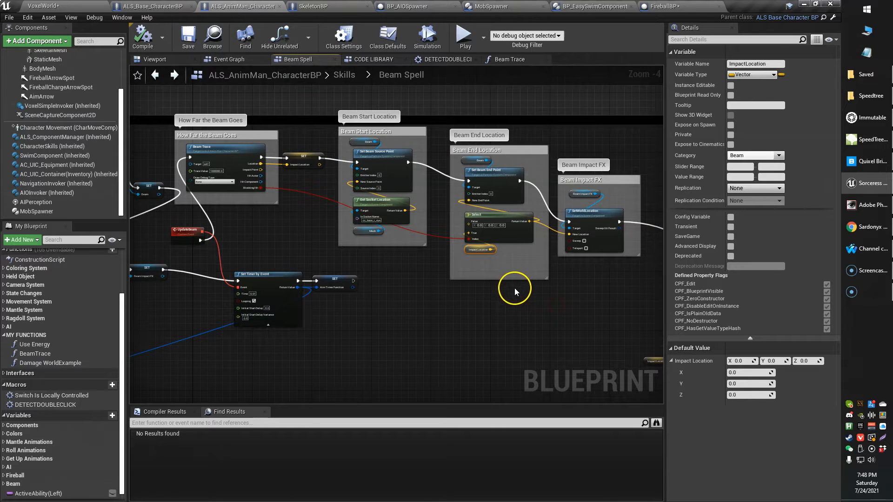
scroll(down, 3)
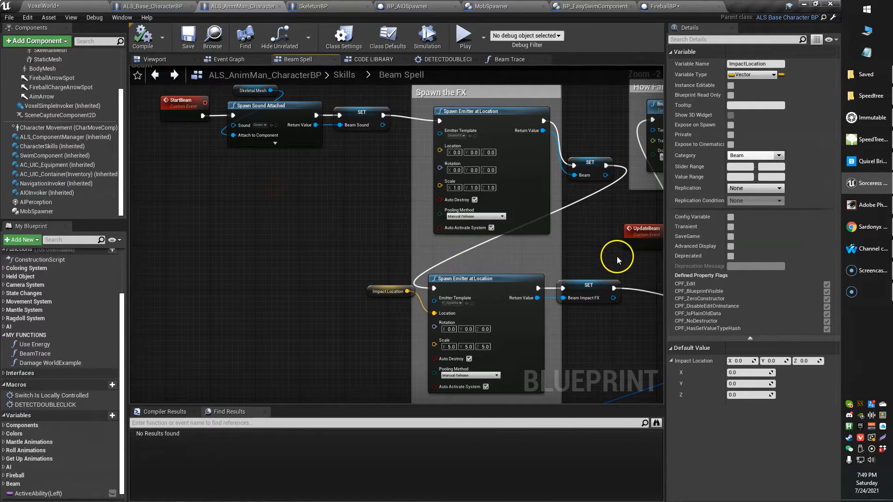
drag(617, 260, 212, 250)
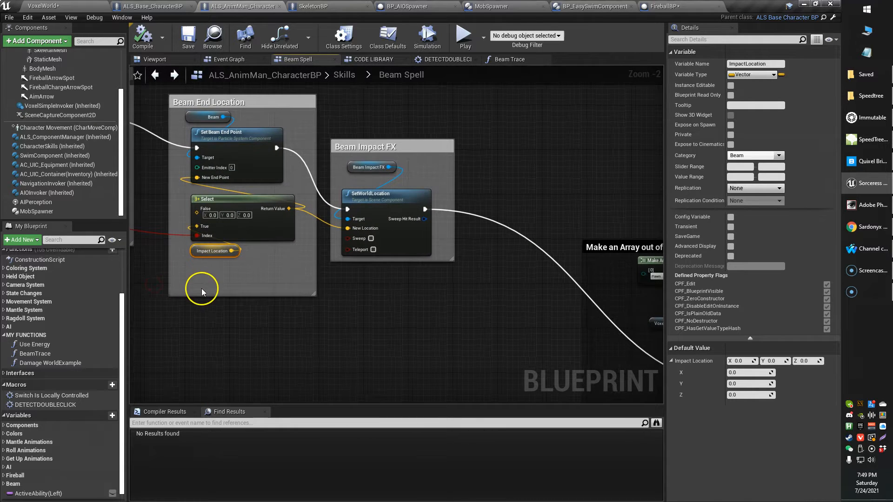
mouse_move(614, 308)
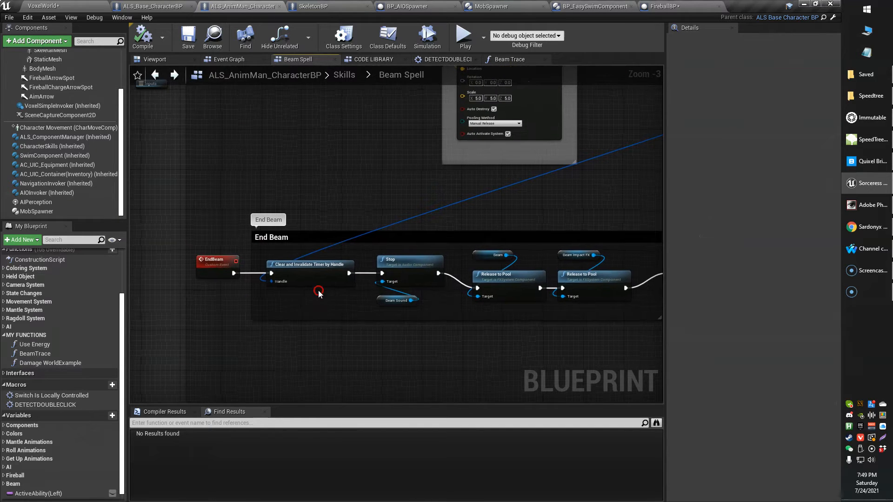
drag(319, 290, 360, 206)
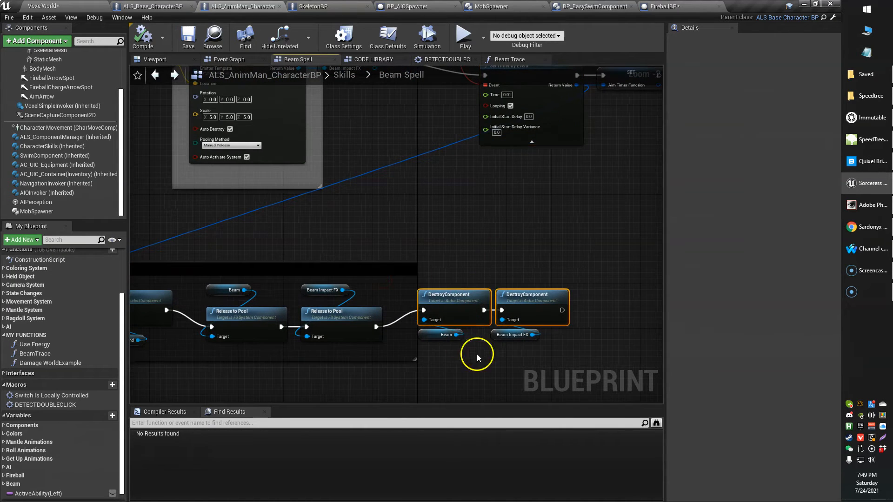
mouse_move(485, 347)
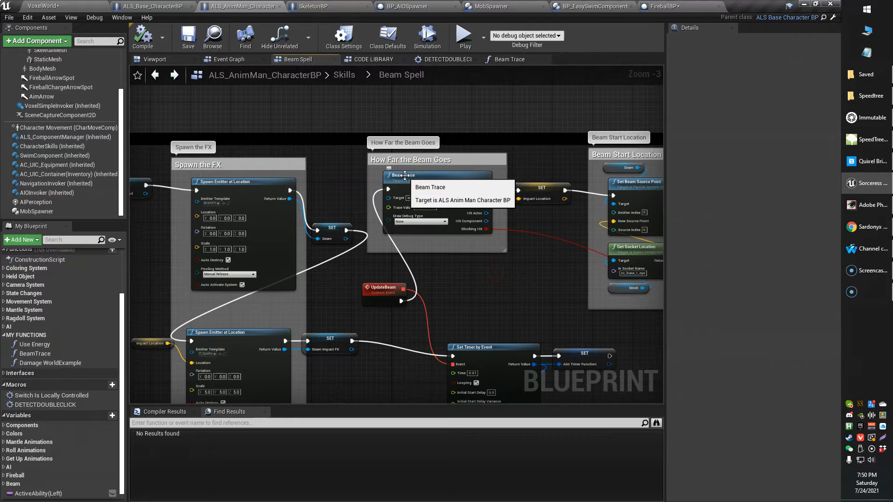
double_click(405, 175)
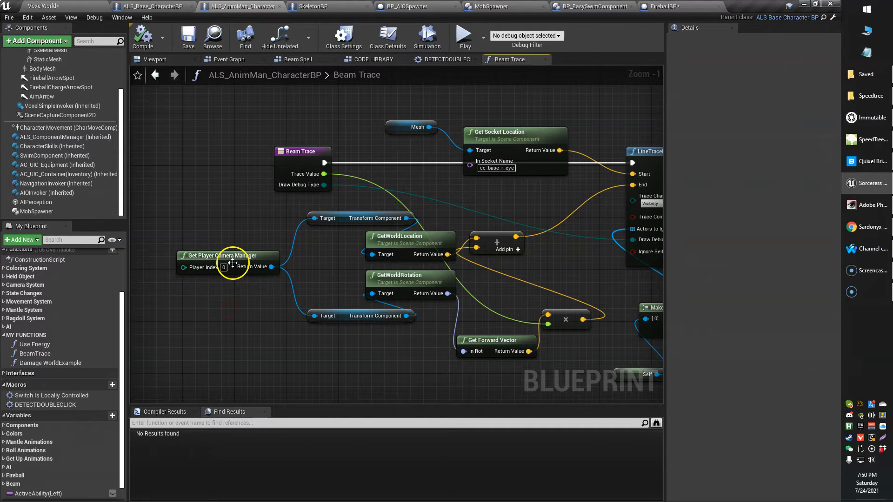
mouse_move(237, 259)
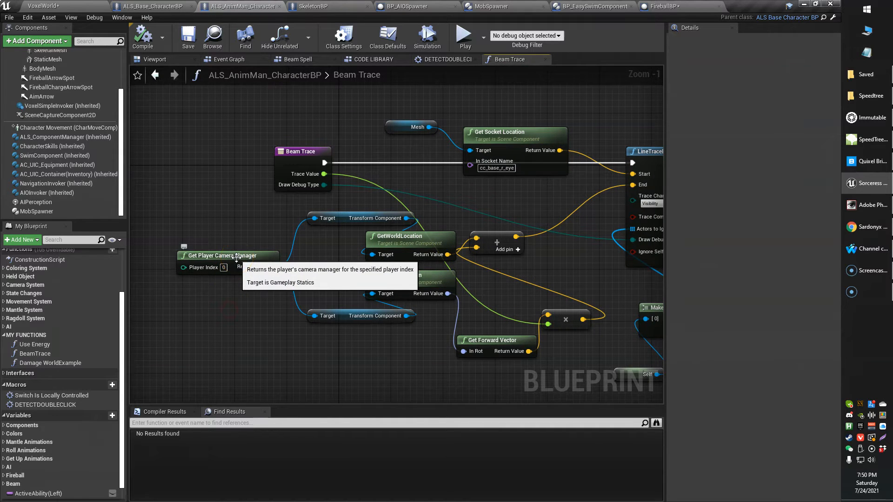
mouse_move(439, 238)
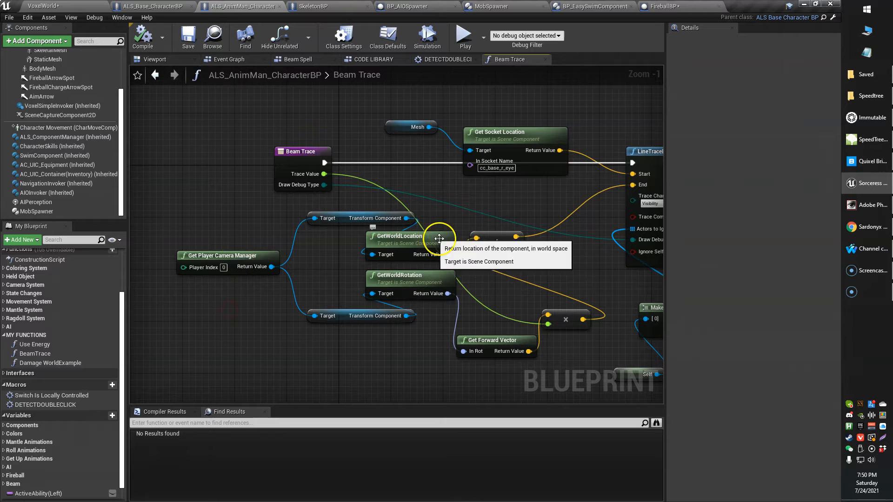
mouse_move(322, 291)
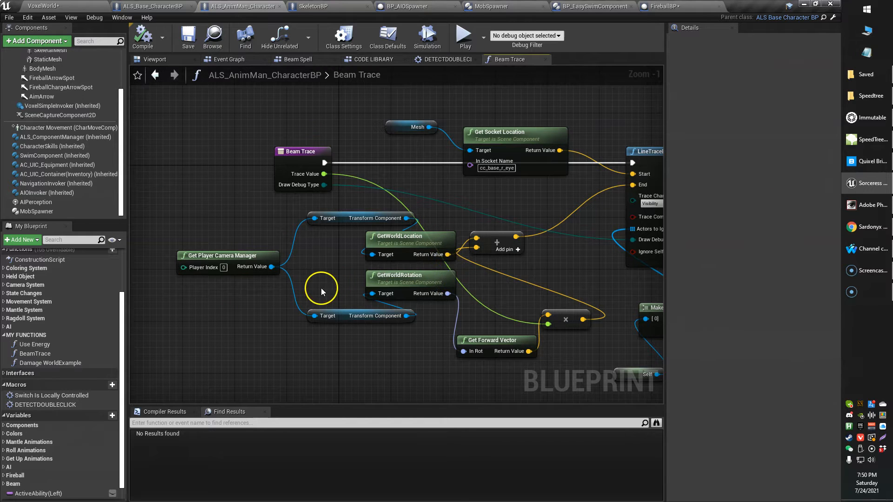
mouse_move(324, 283)
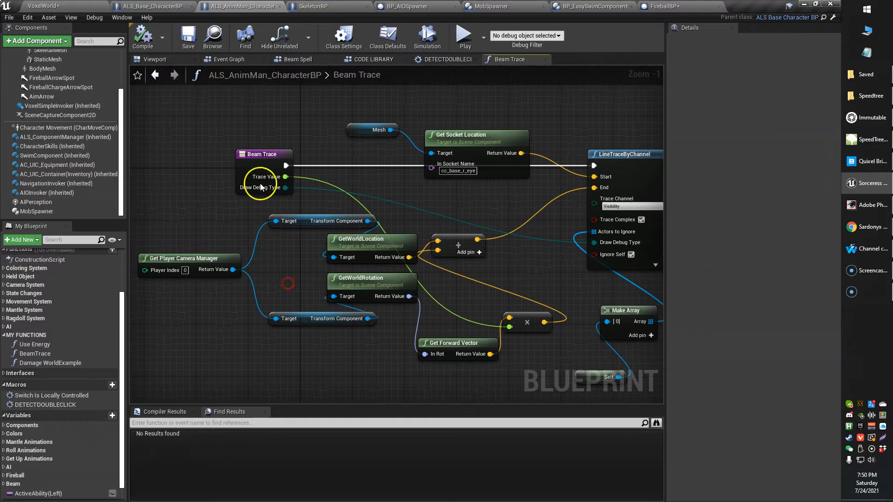
click(262, 154)
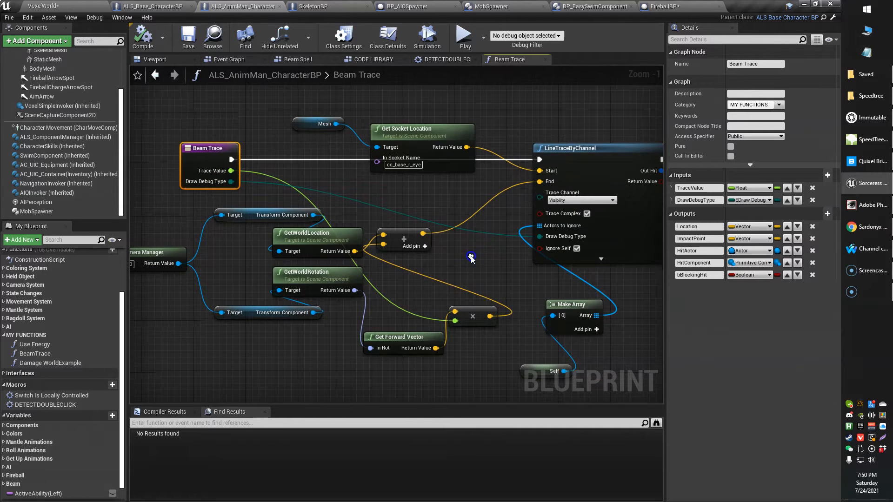
mouse_move(393, 337)
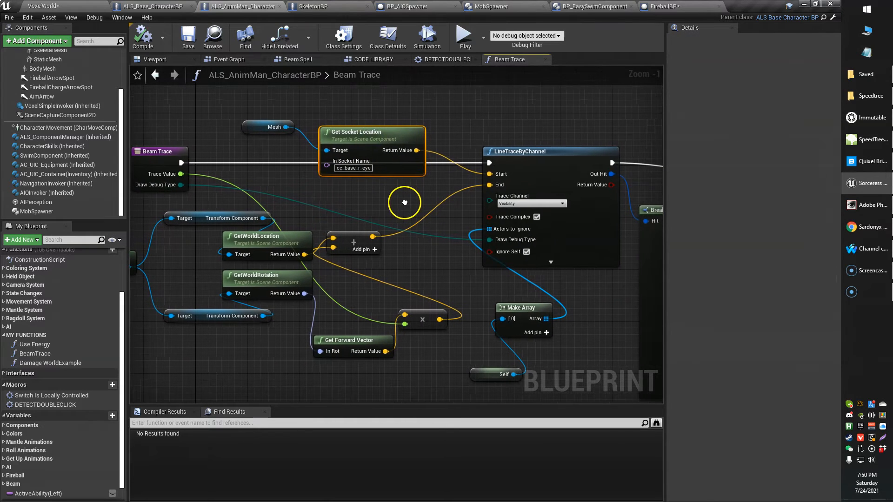
mouse_move(504, 150)
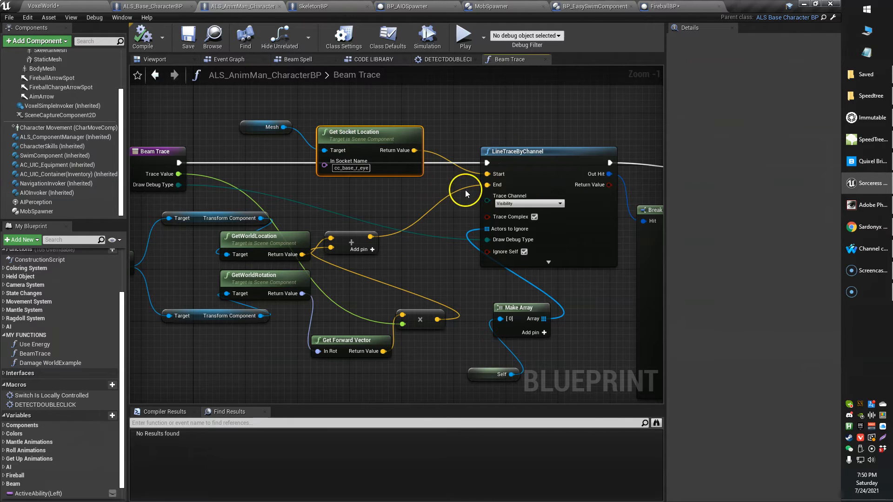
mouse_move(377, 140)
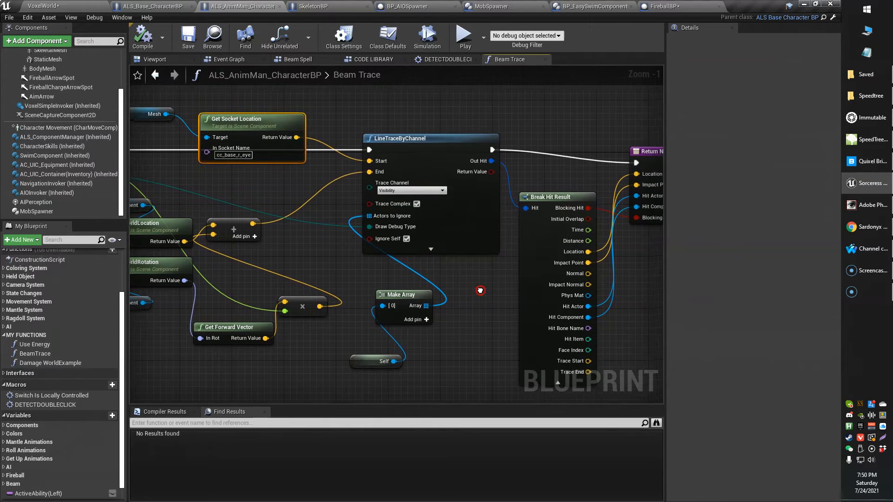
scroll(down, 3)
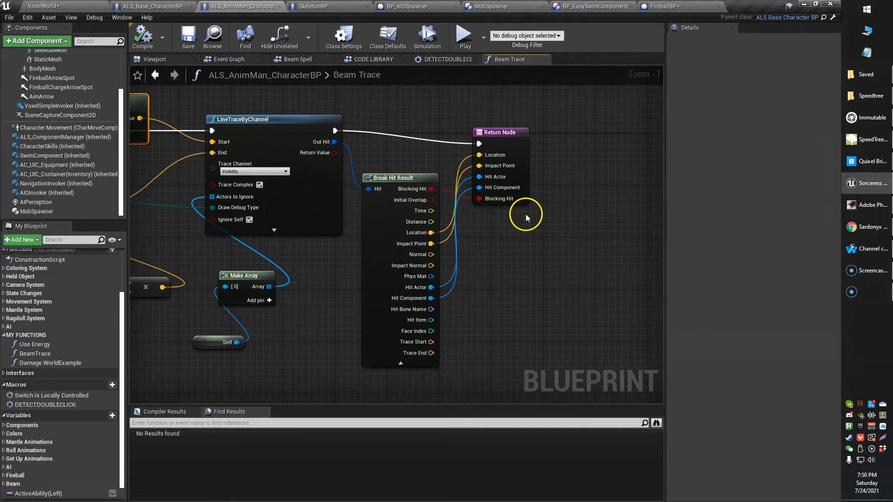
drag(526, 218, 399, 316)
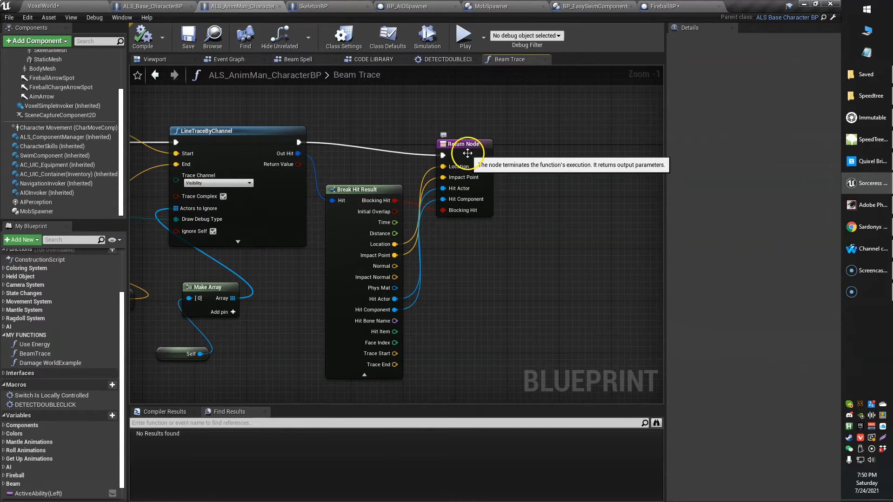
mouse_move(463, 176)
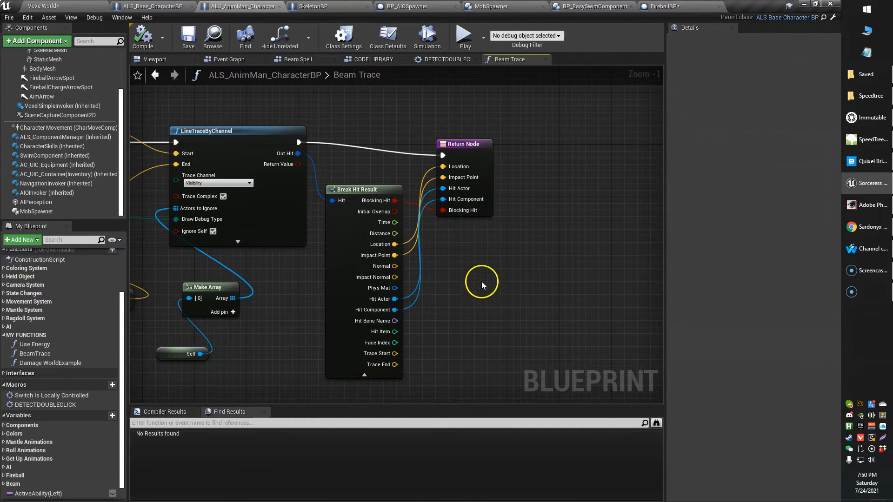
scroll(down, 3)
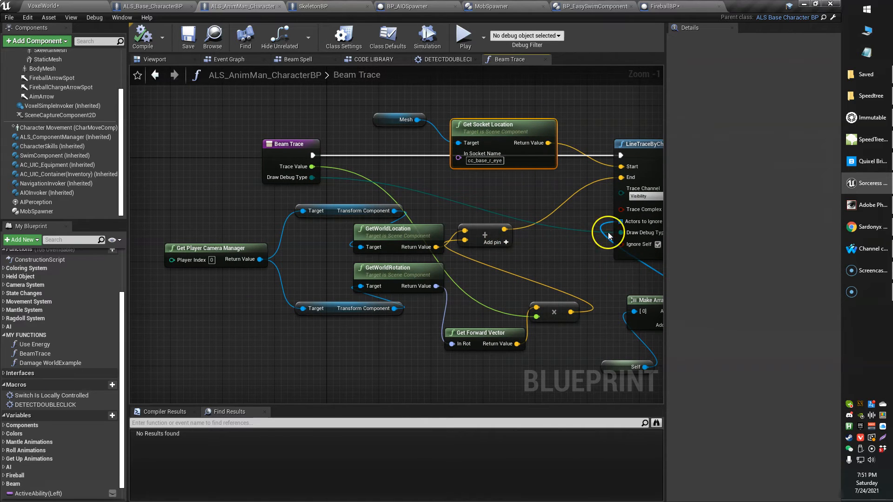
mouse_move(481, 196)
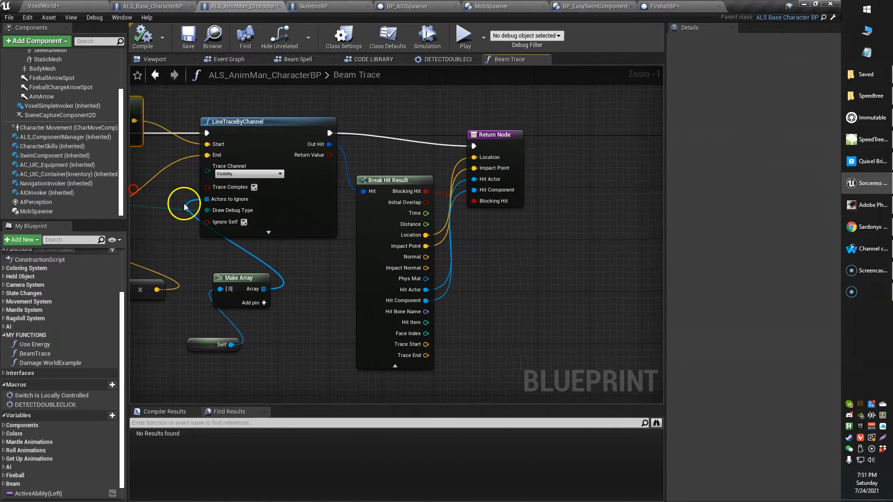
mouse_move(621, 231)
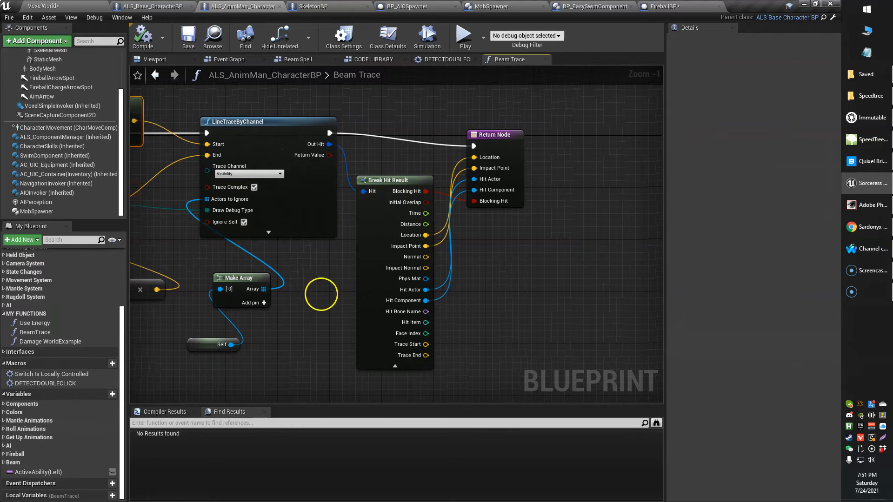
scroll(down, 3)
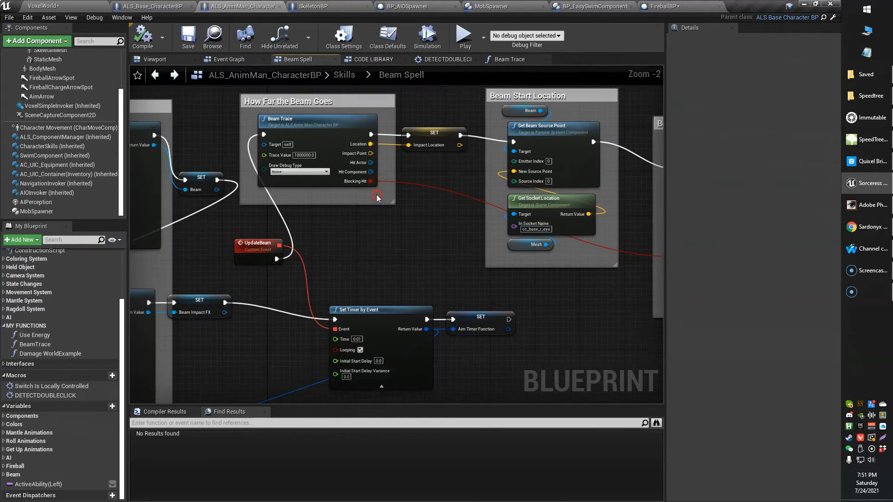
Step: Frame the Set Timer by Event and End Beam event chain in the Beam Spell graph
scroll(down, 3)
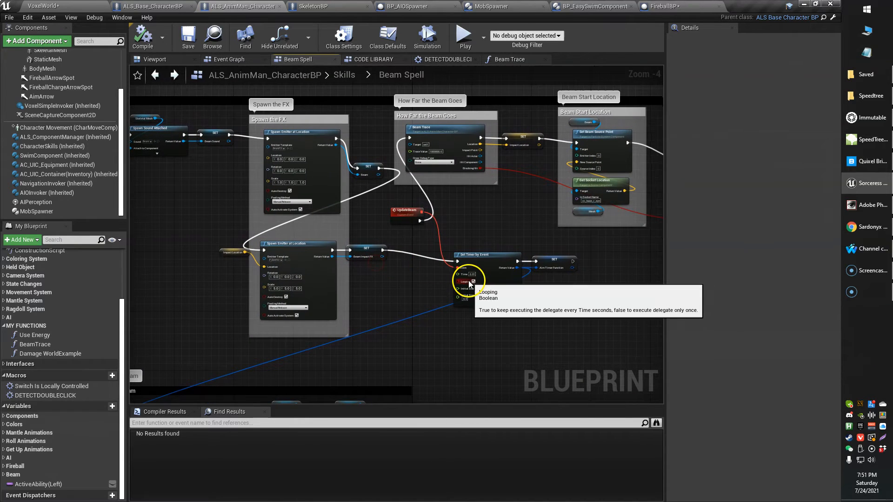
mouse_move(553, 330)
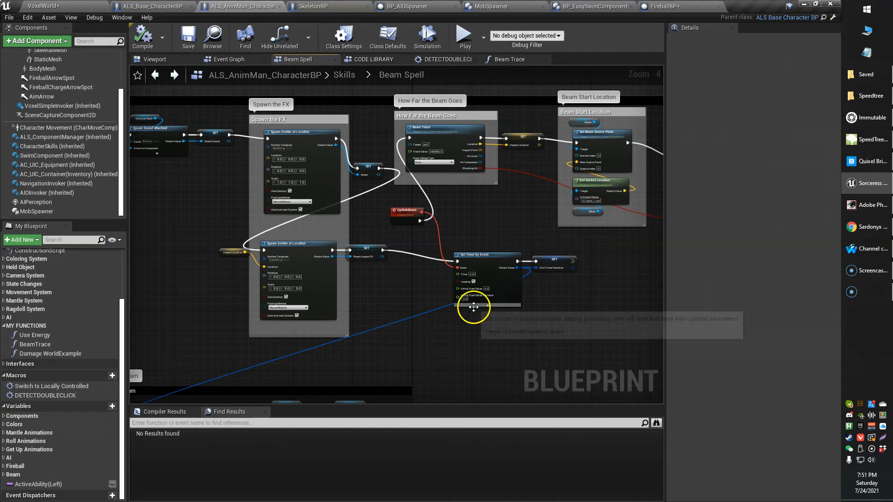
drag(472, 308, 570, 241)
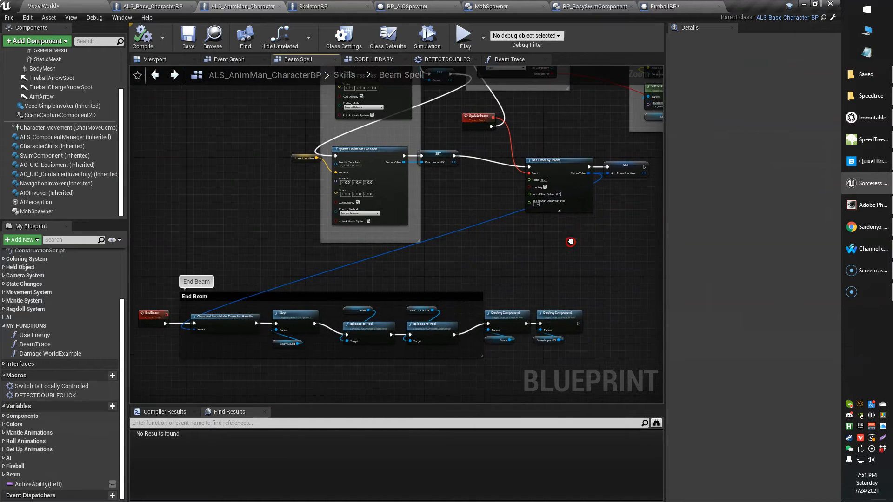
drag(570, 241, 384, 242)
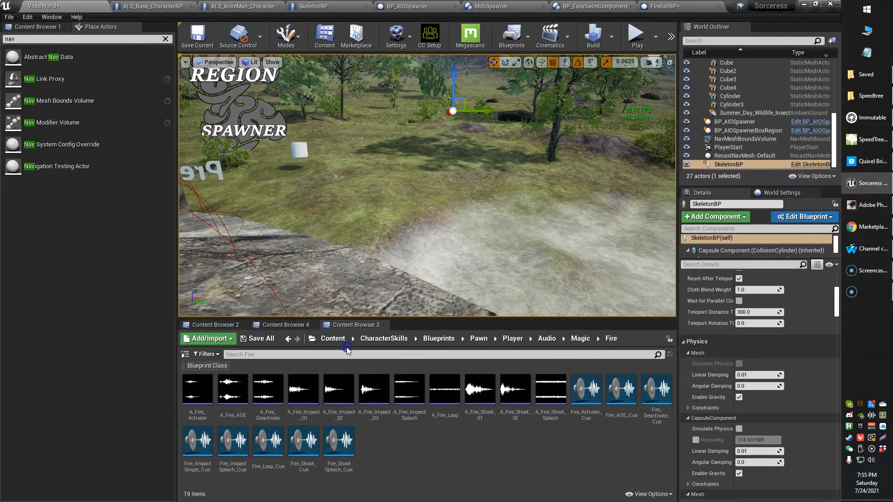
Step: Navigate from Content through FXVarietyPack to the Beam folder and load BeamFX in Cascade
click(333, 339)
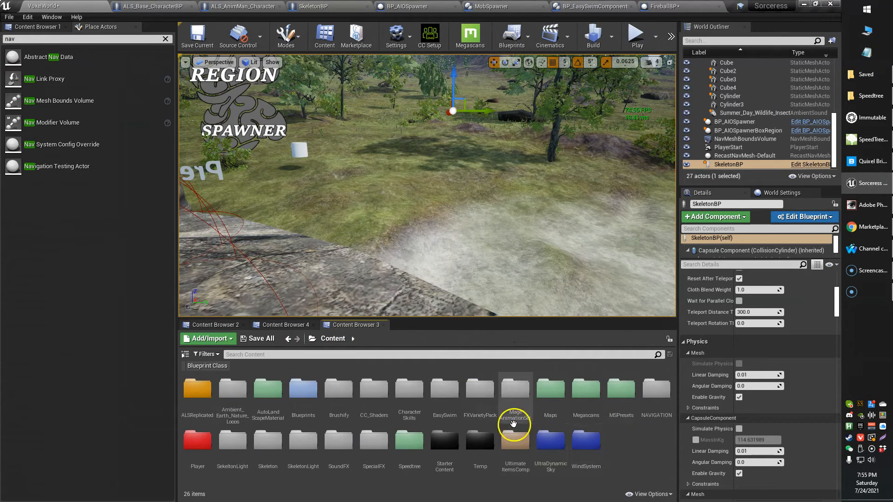
click(480, 393)
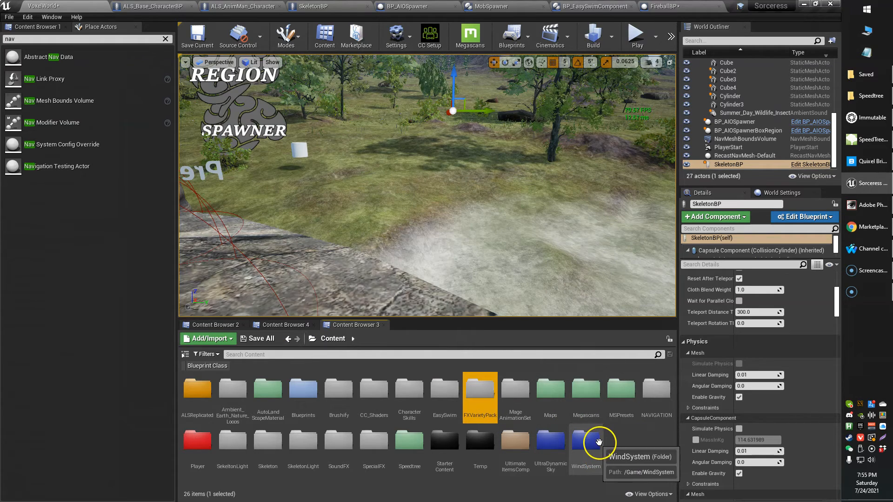
mouse_move(365, 450)
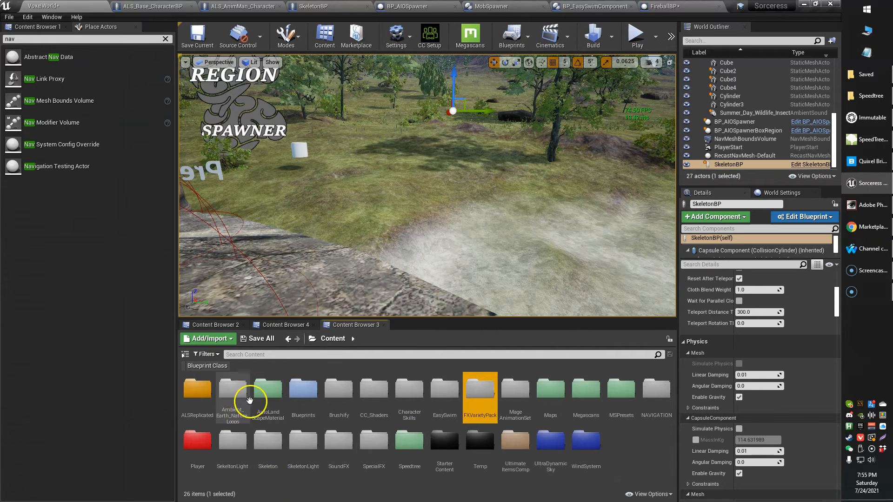
mouse_move(263, 444)
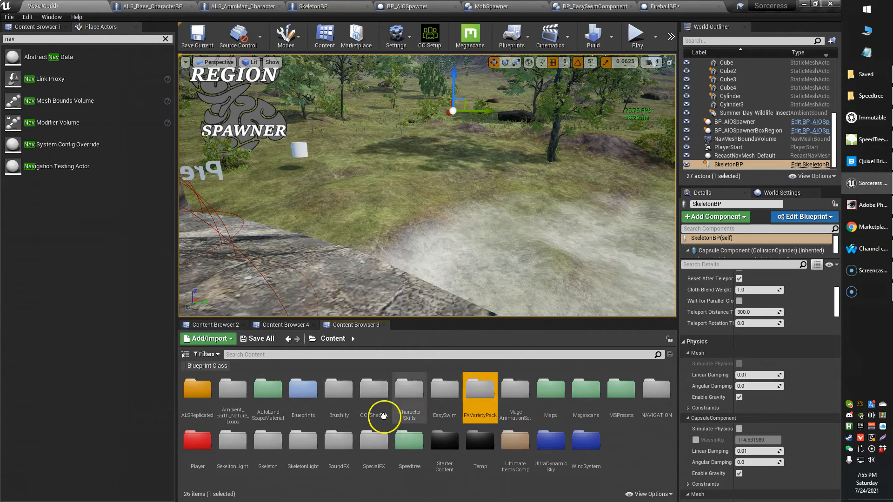
mouse_move(435, 408)
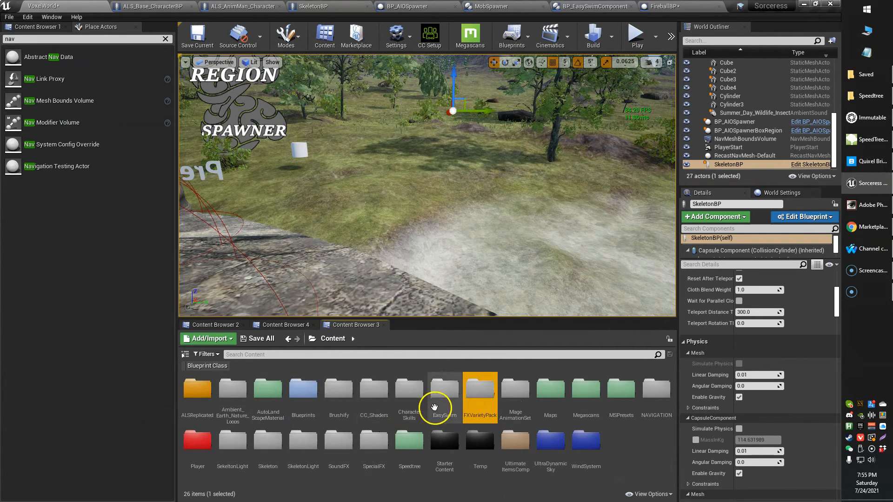
mouse_move(360, 430)
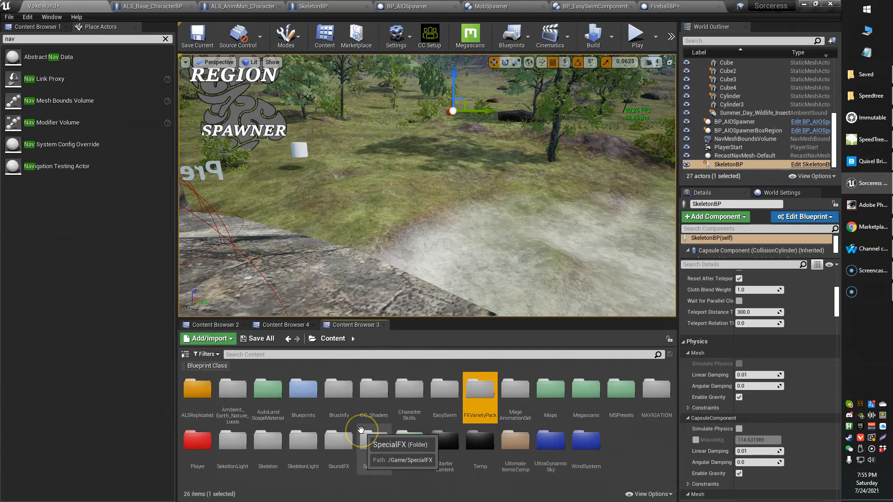
mouse_move(282, 415)
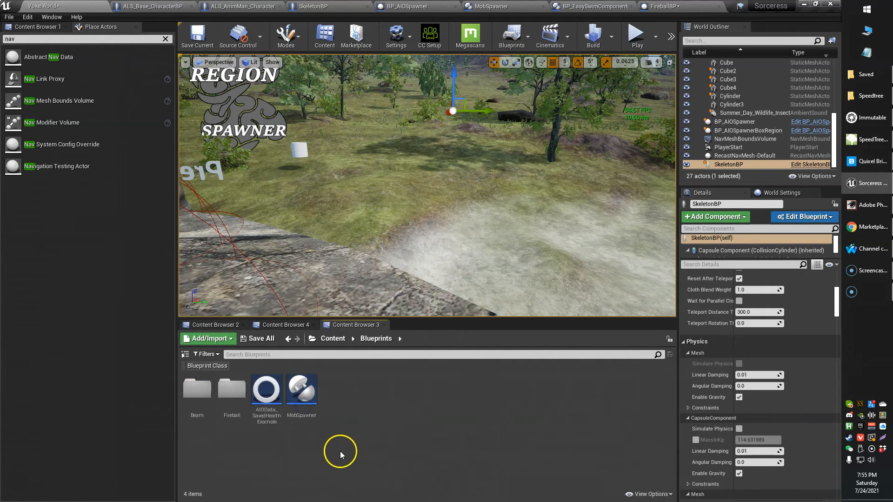
double_click(197, 390)
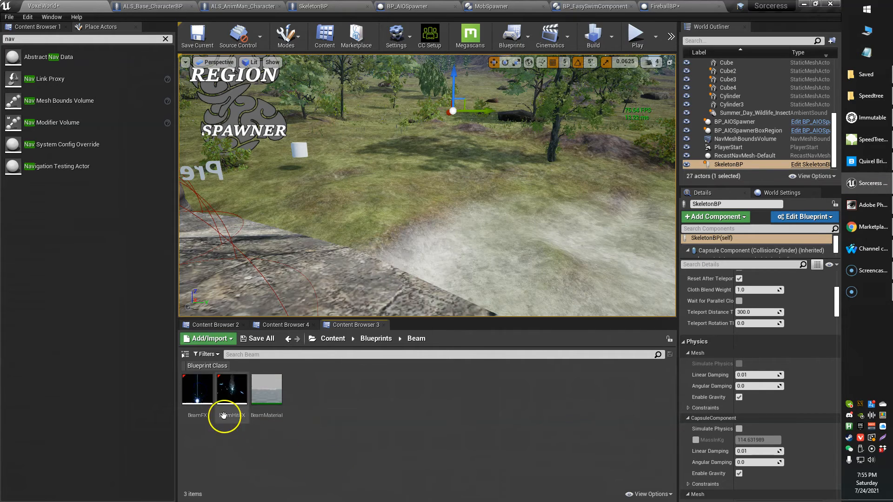
double_click(196, 390)
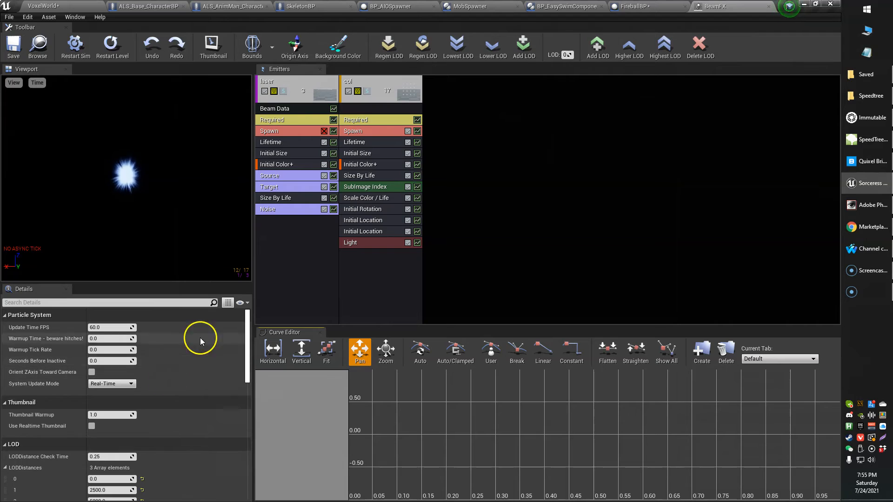
Step: Show the laser emitter's constant Lifetime module settings in BeamFX
click(271, 142)
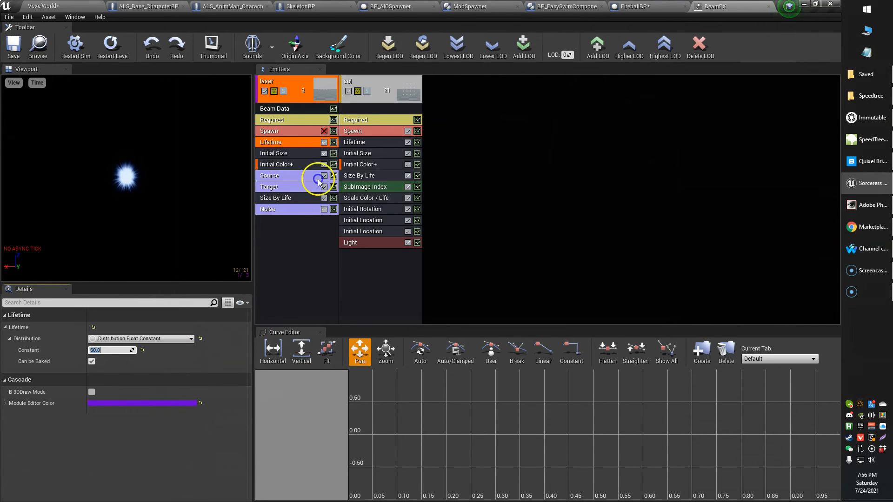
mouse_move(282, 128)
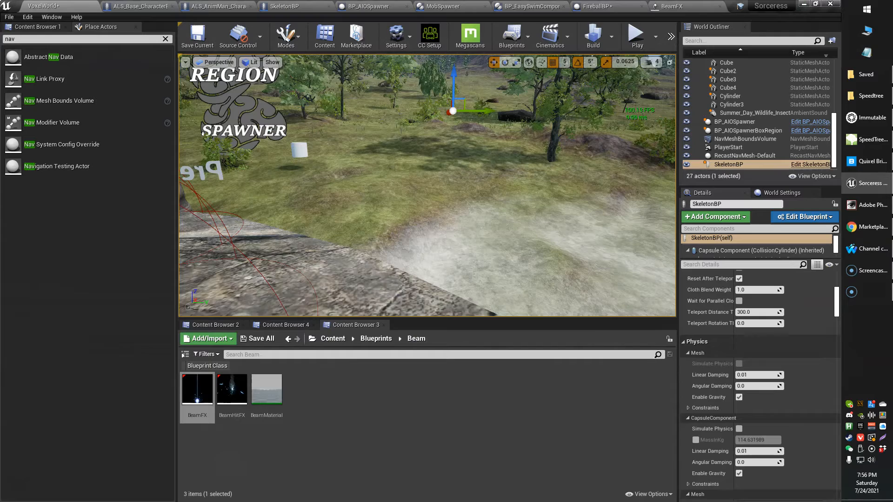
Step: Load BeamHitFX in Cascade and show the Smoke emitter's uniform Lifetime range
double_click(231, 389)
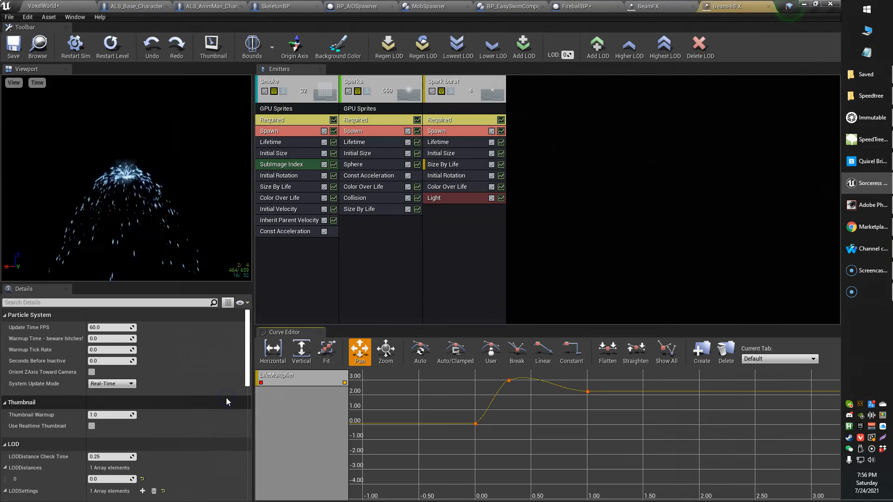
click(270, 142)
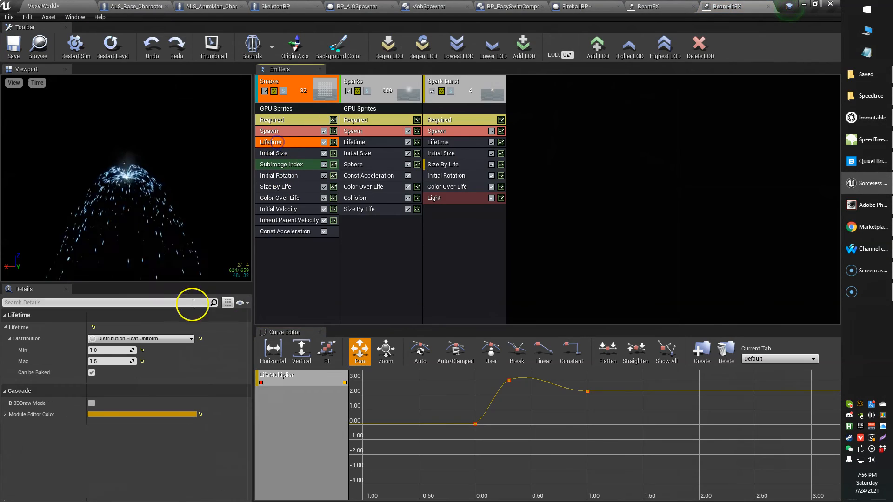